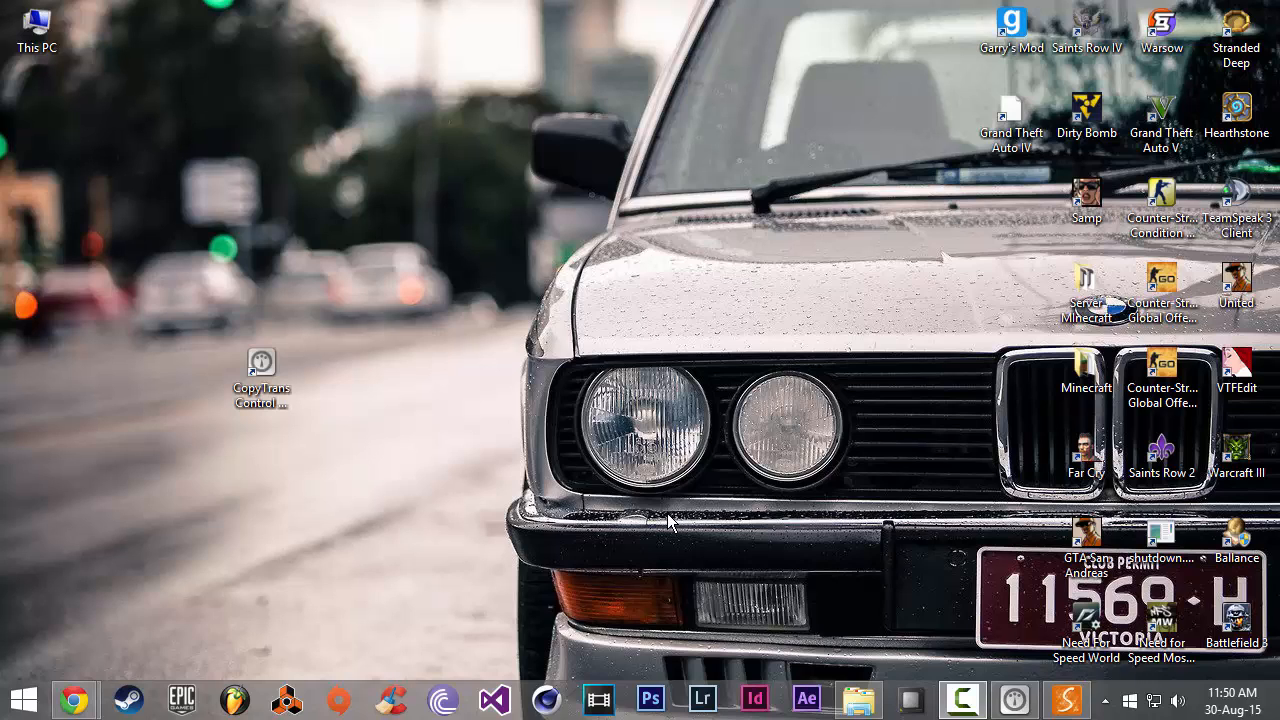
{"action": "mouse_move", "coordinate": [104, 262]}
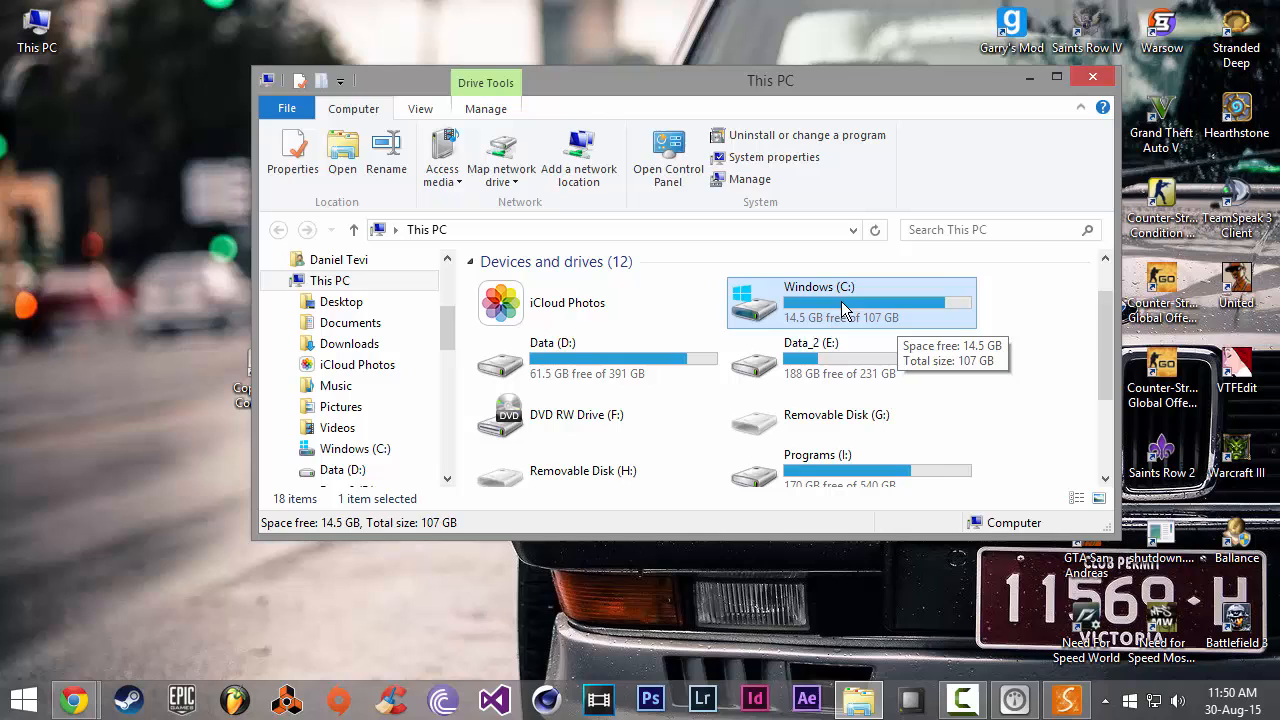
{"action": "mouse_move", "coordinate": [1108, 328]}
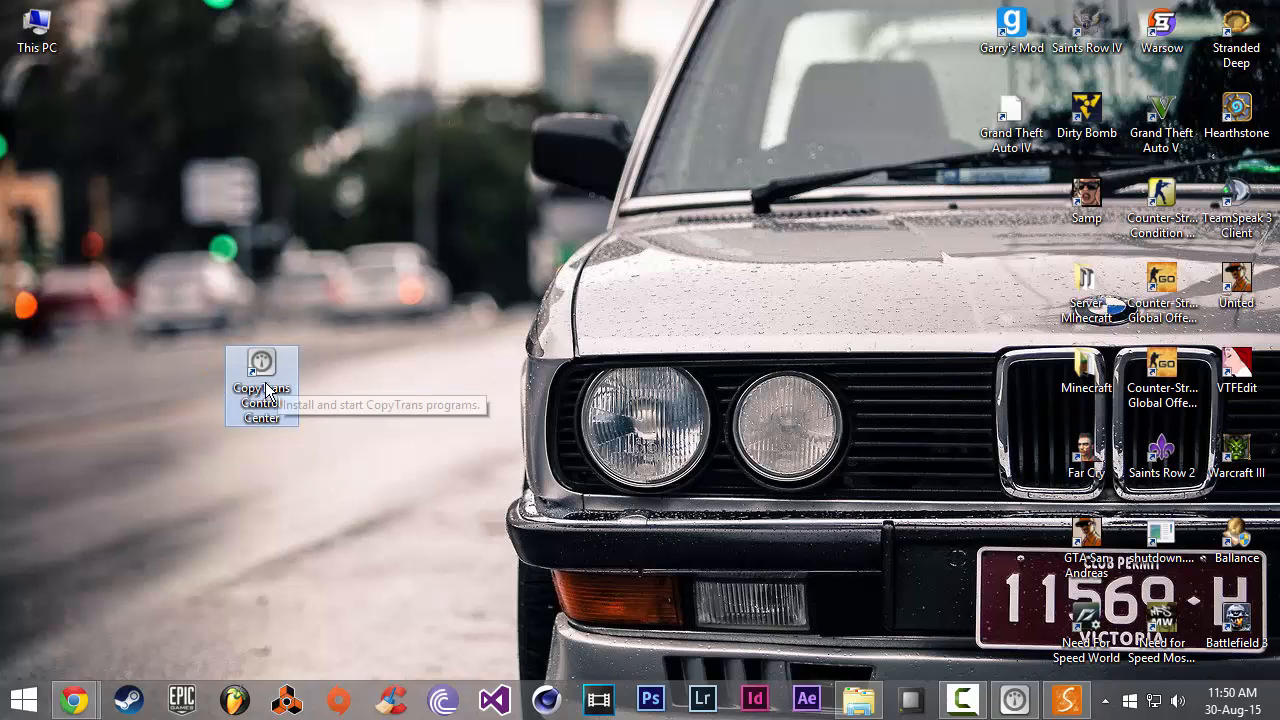
- Launch CopyTrans Control Center from the desktop and start CopyTrans Shelbee from its app list
{"action": "double_click", "coordinate": [260, 364]}
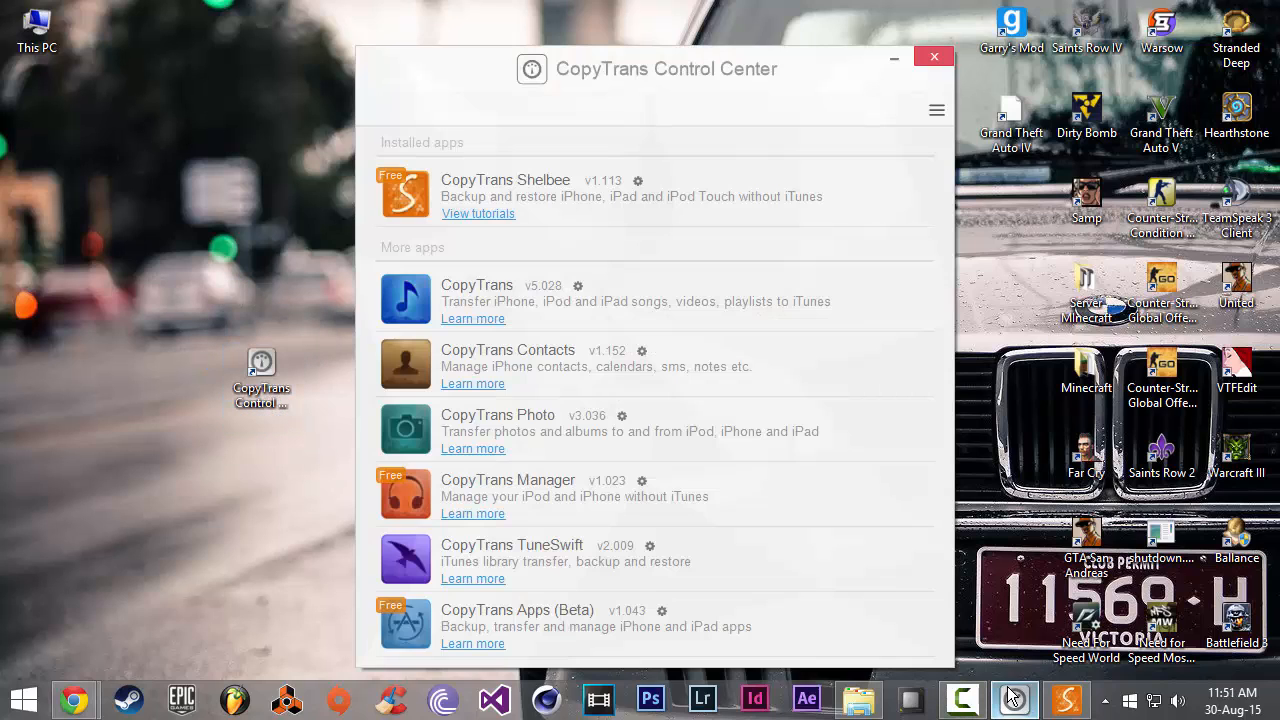
{"action": "mouse_move", "coordinate": [436, 492]}
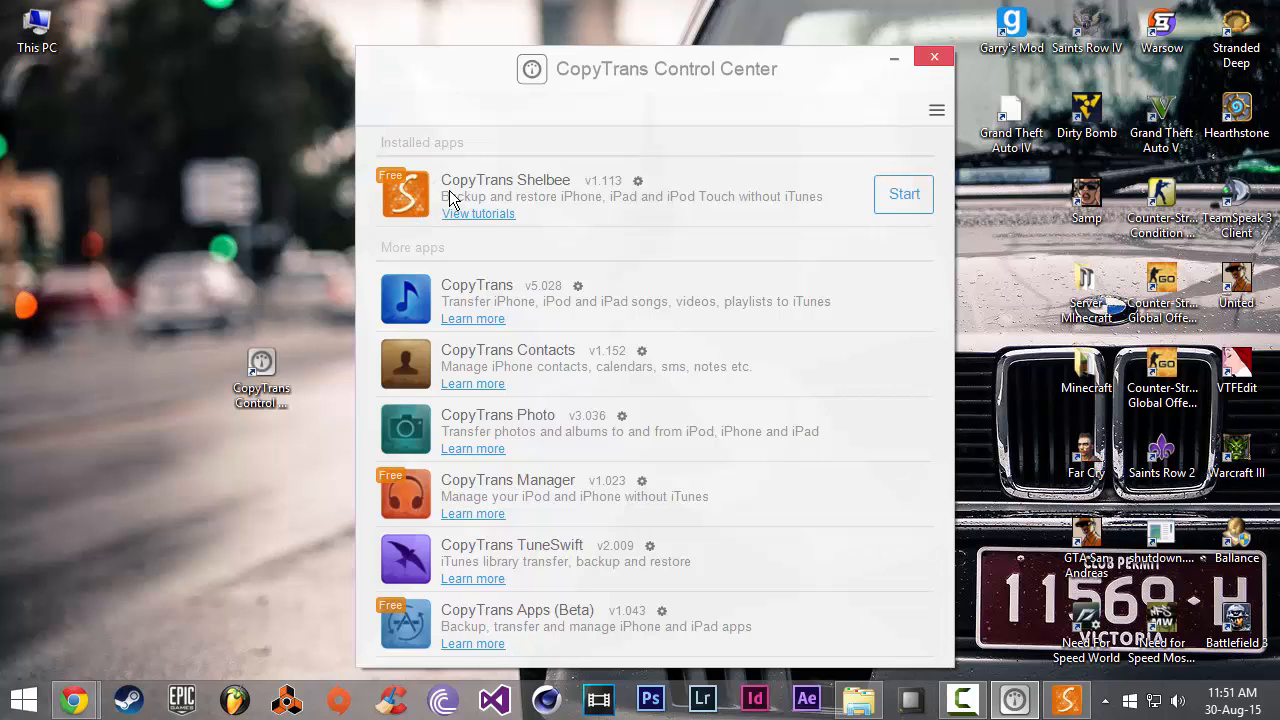
{"action": "mouse_move", "coordinate": [556, 198]}
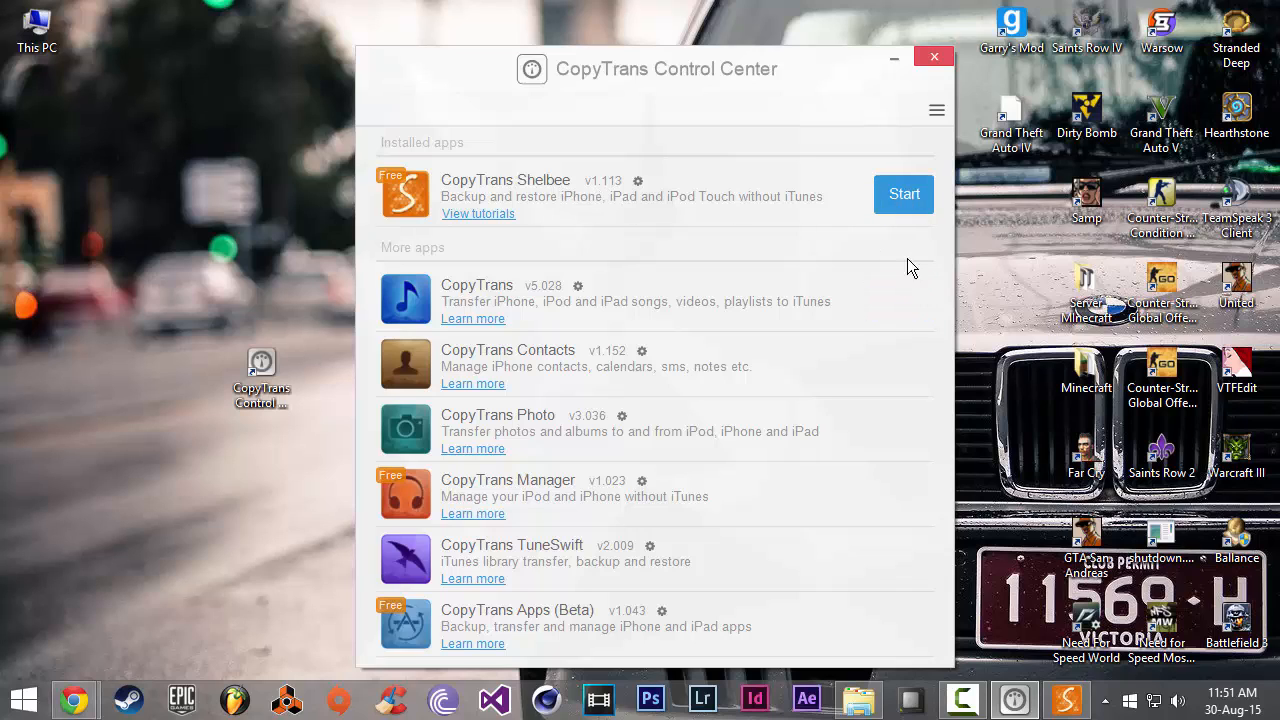
{"action": "left_click", "coordinate": [904, 194]}
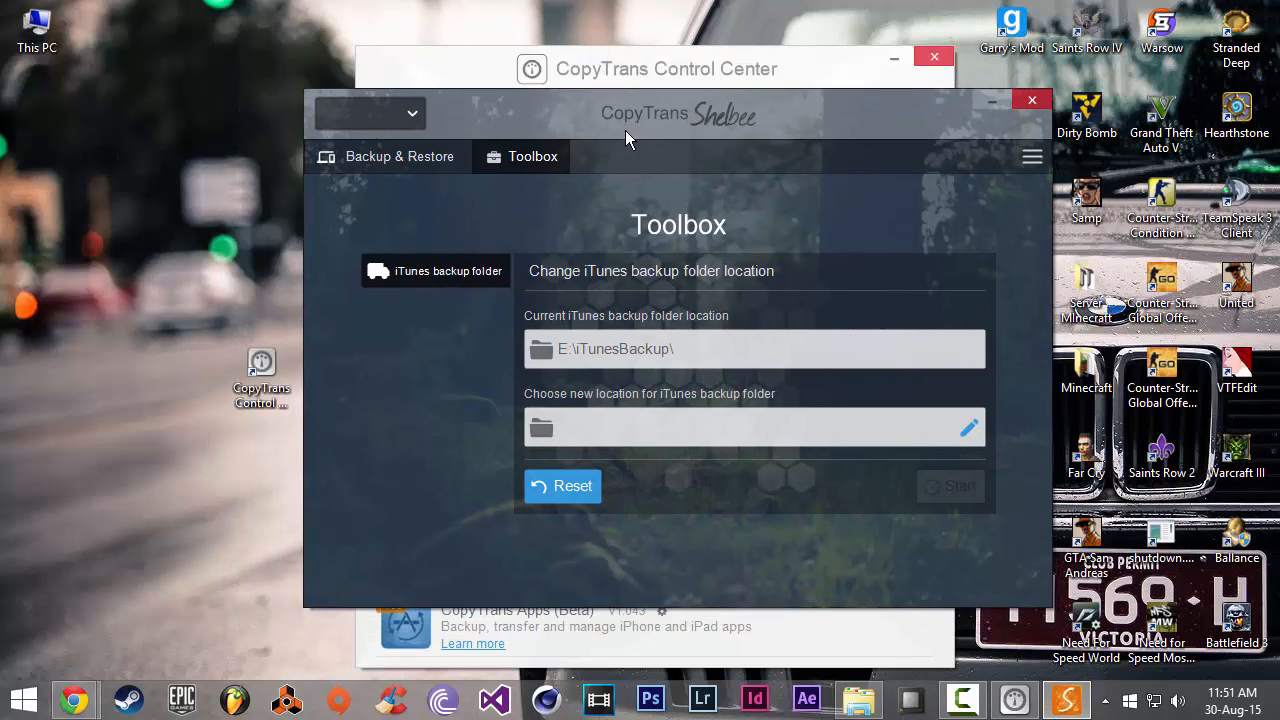
- Switch to the Toolbox page showing the current backup folder E:\iTunesBackup\
{"action": "left_click", "coordinate": [400, 156]}
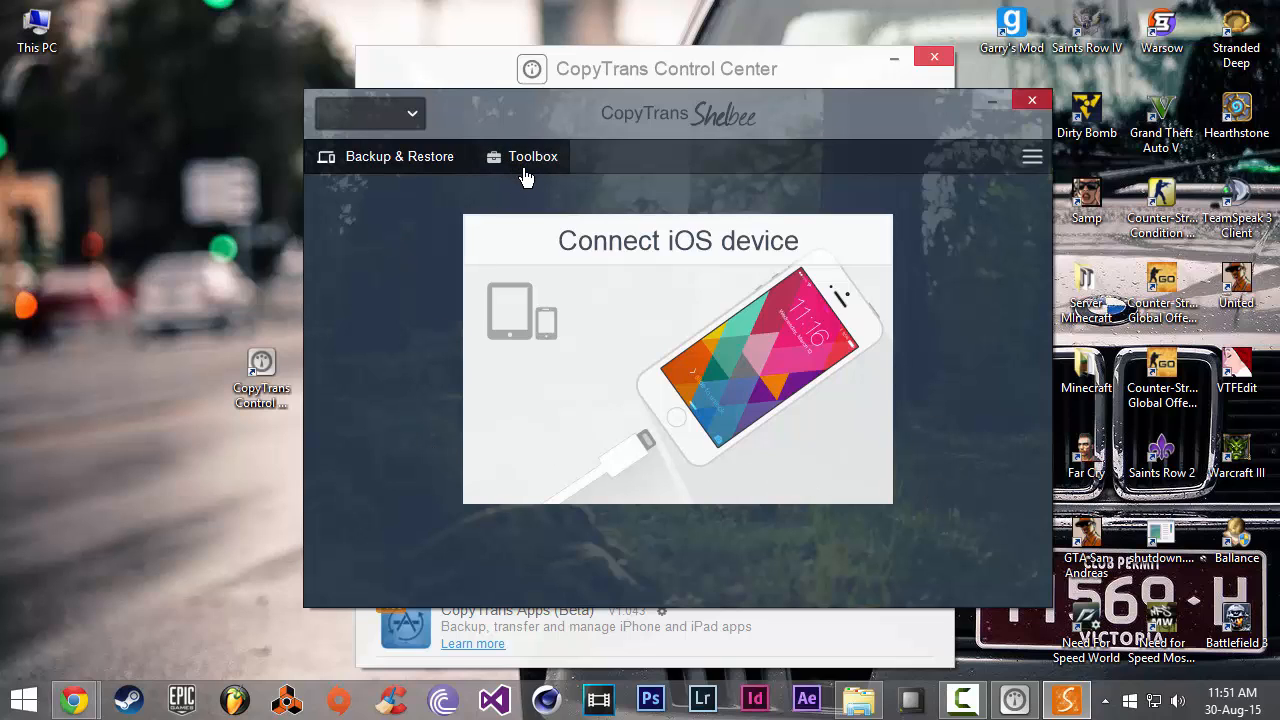
{"action": "left_click", "coordinate": [532, 156]}
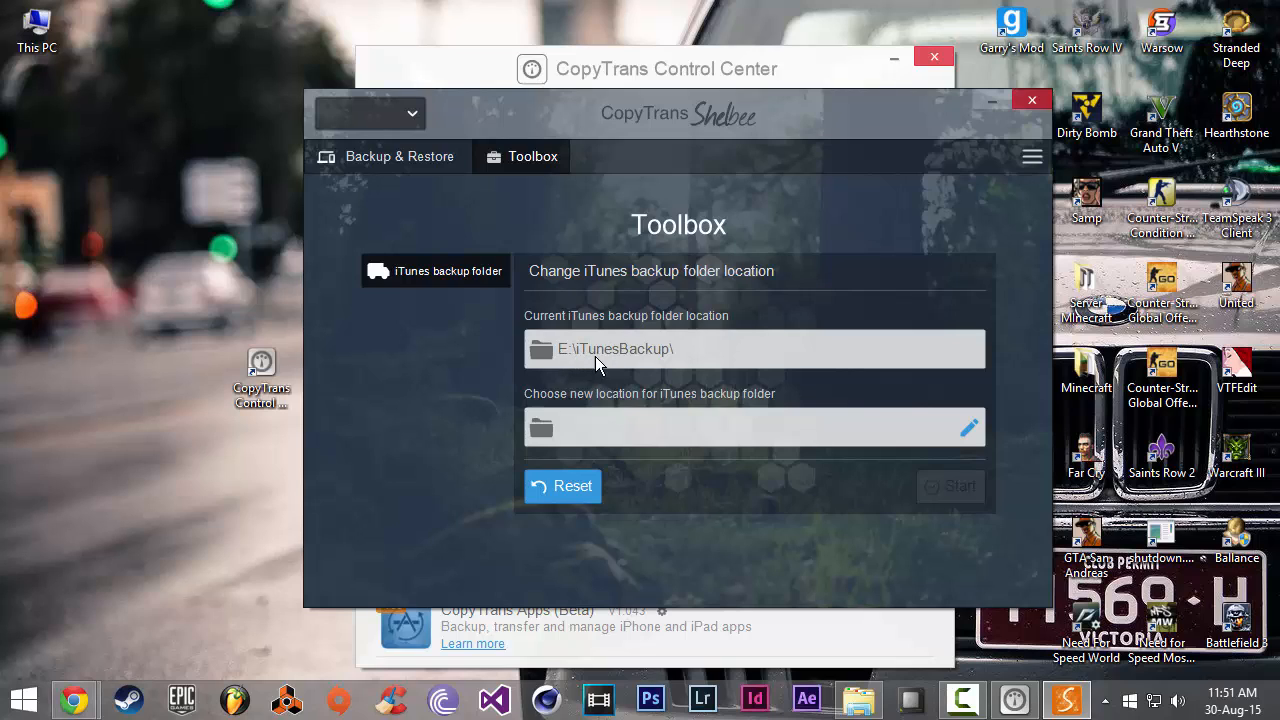
{"action": "mouse_move", "coordinate": [572, 358]}
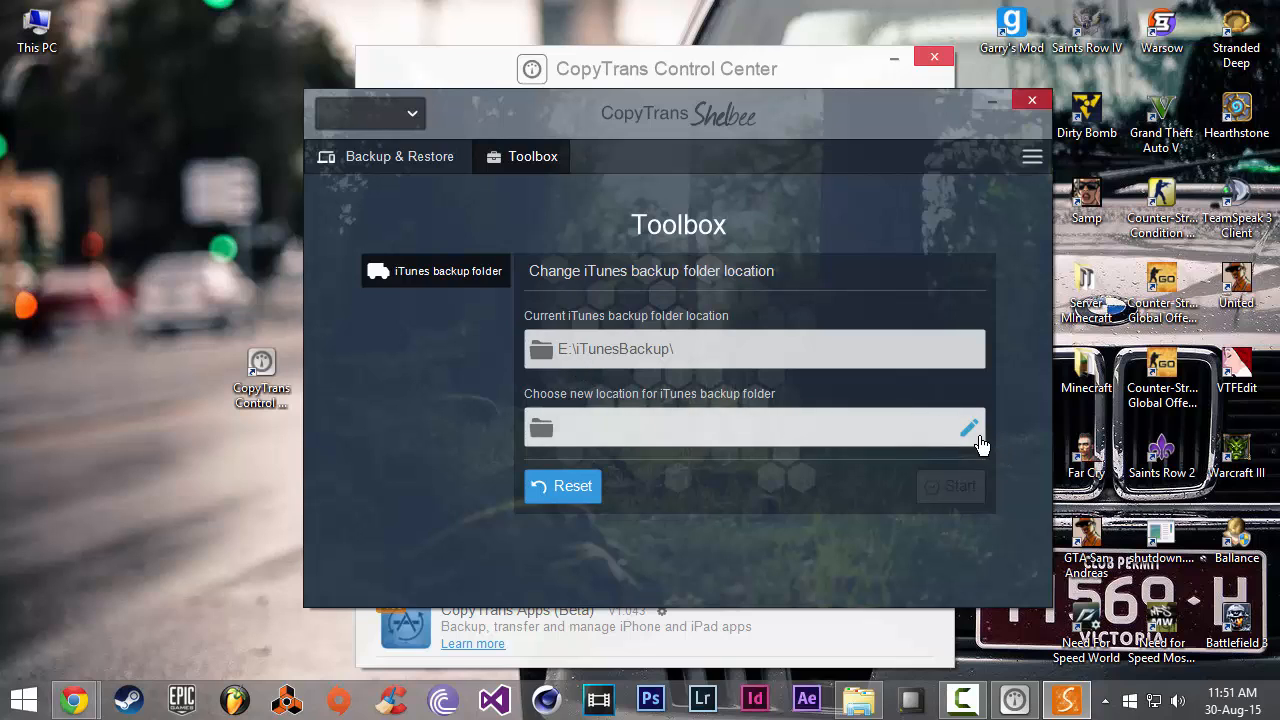
{"action": "left_click", "coordinate": [968, 428]}
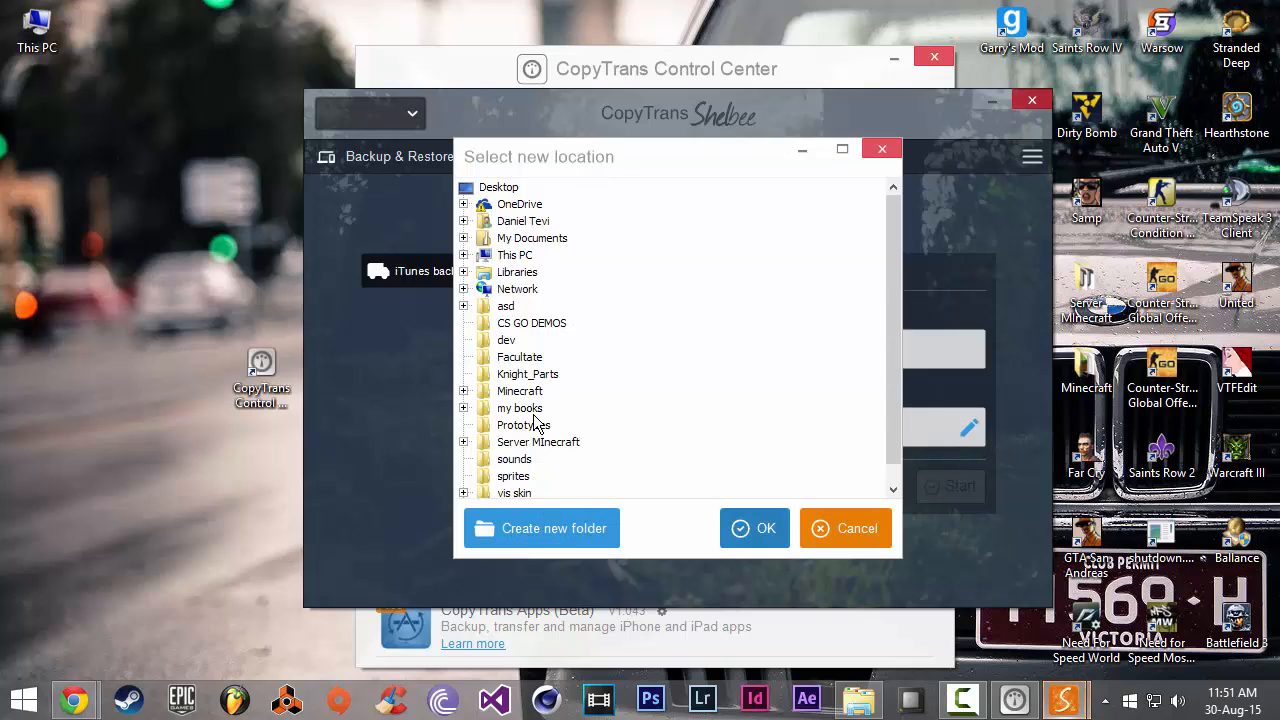
{"action": "left_click", "coordinate": [464, 256]}
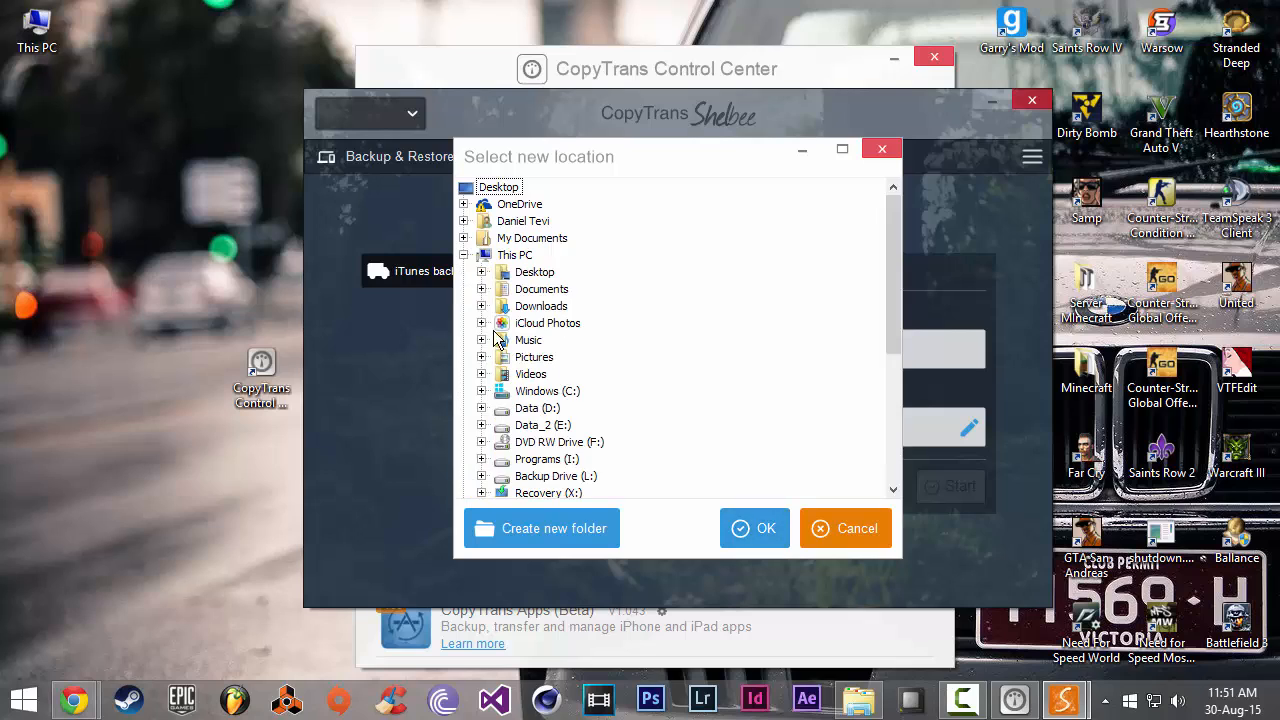
{"action": "mouse_move", "coordinate": [586, 436]}
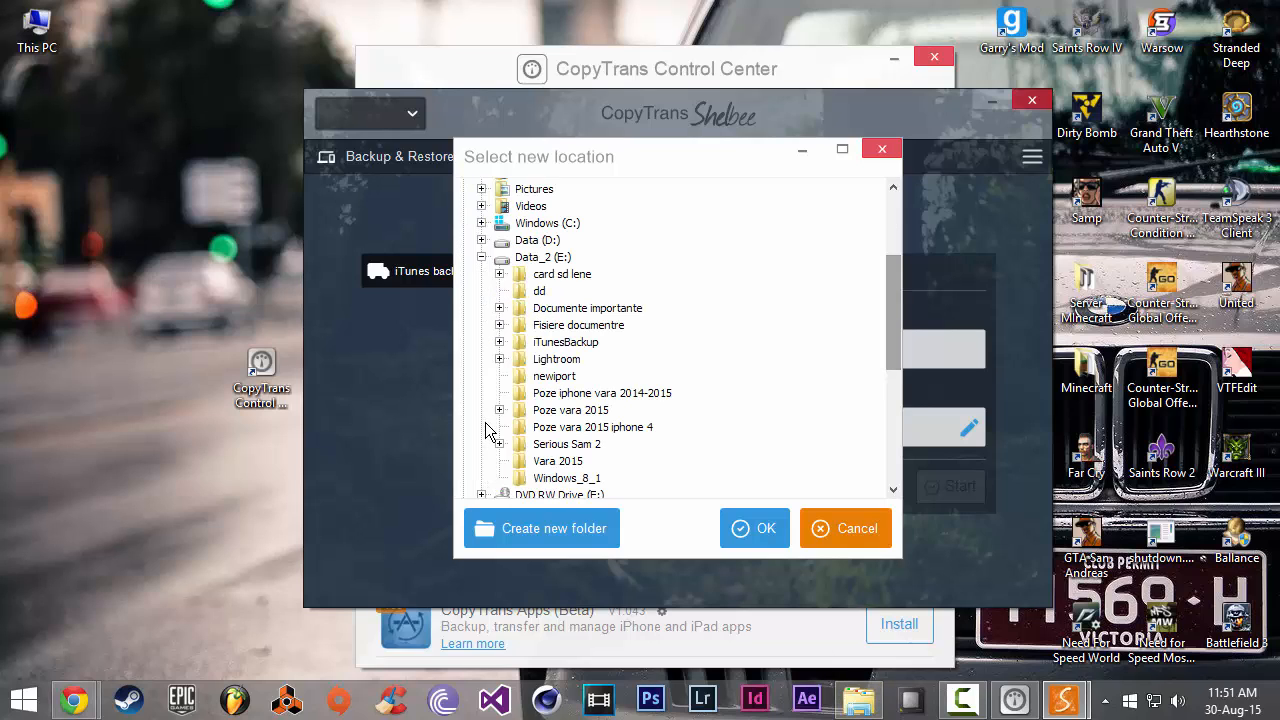
{"action": "mouse_move", "coordinate": [736, 436]}
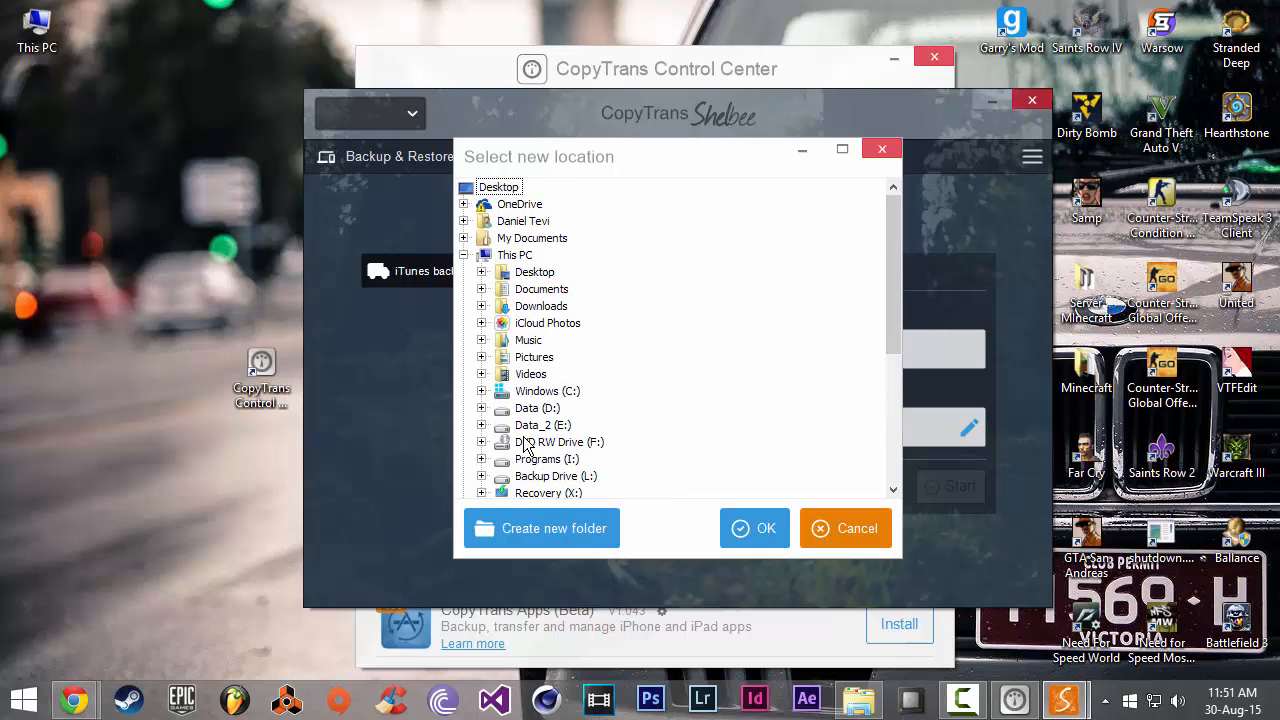
{"action": "mouse_move", "coordinate": [564, 462]}
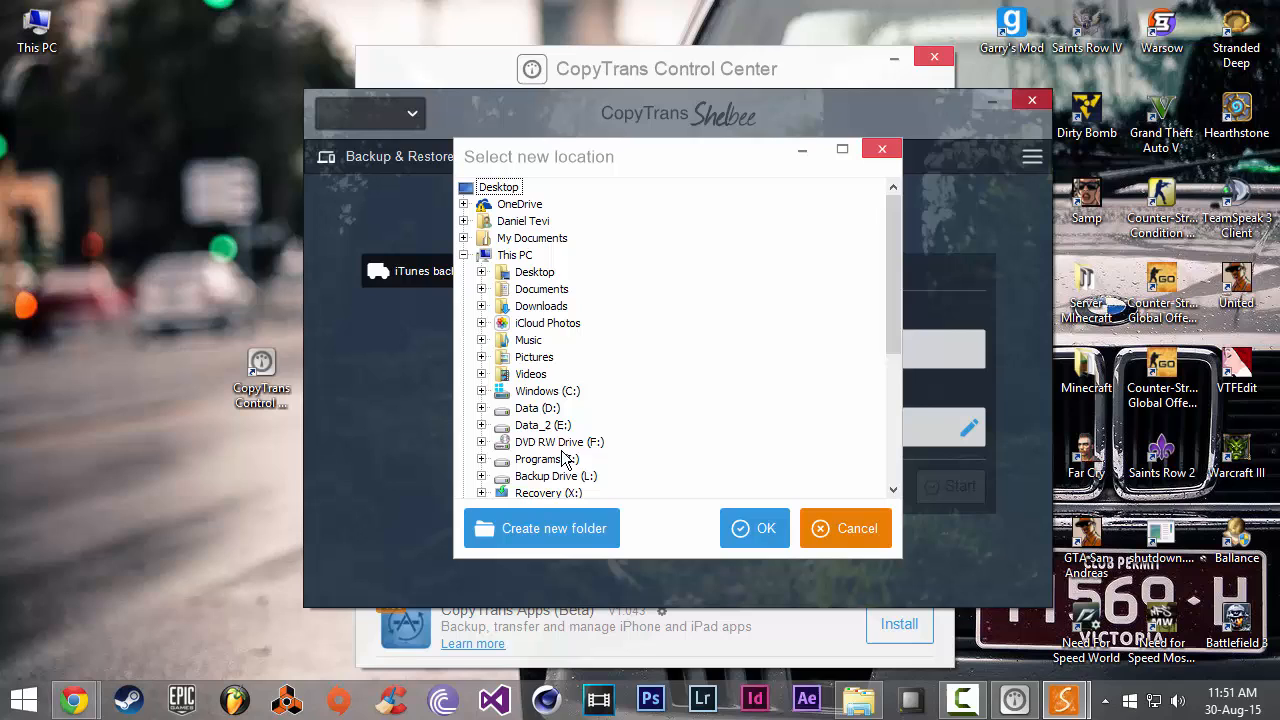
{"action": "left_click", "coordinate": [754, 528]}
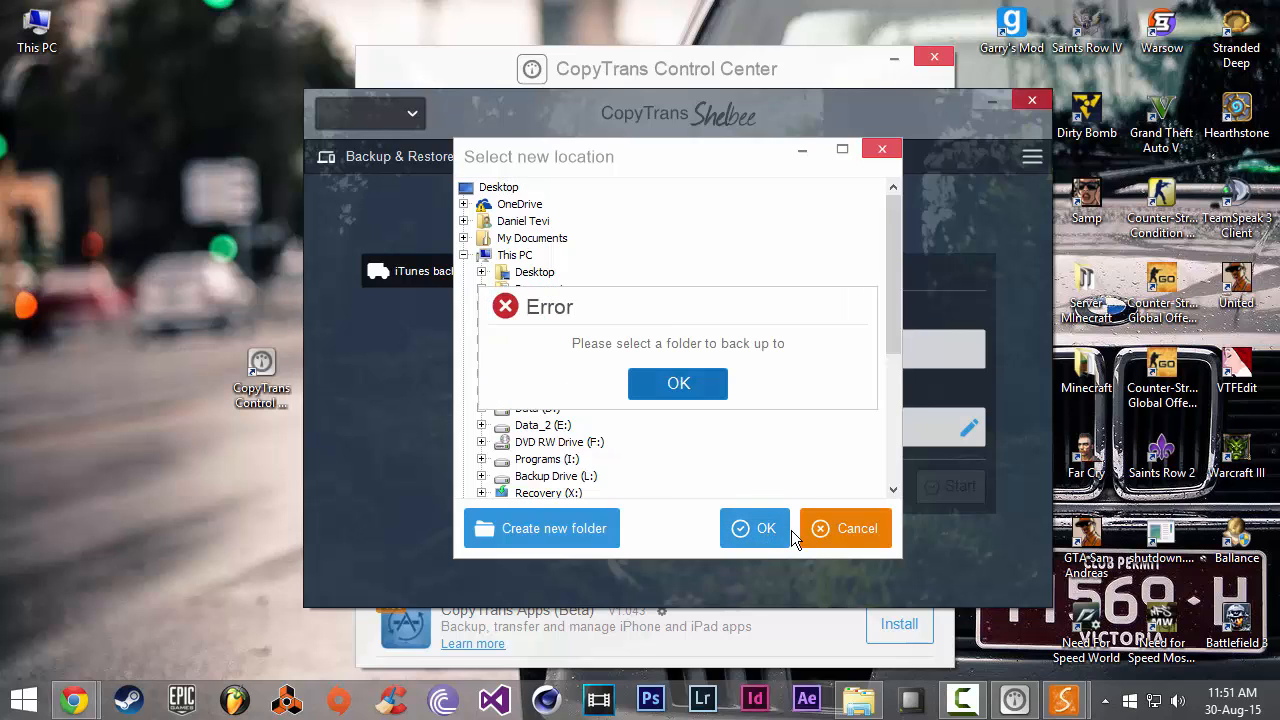
{"action": "left_click", "coordinate": [676, 384]}
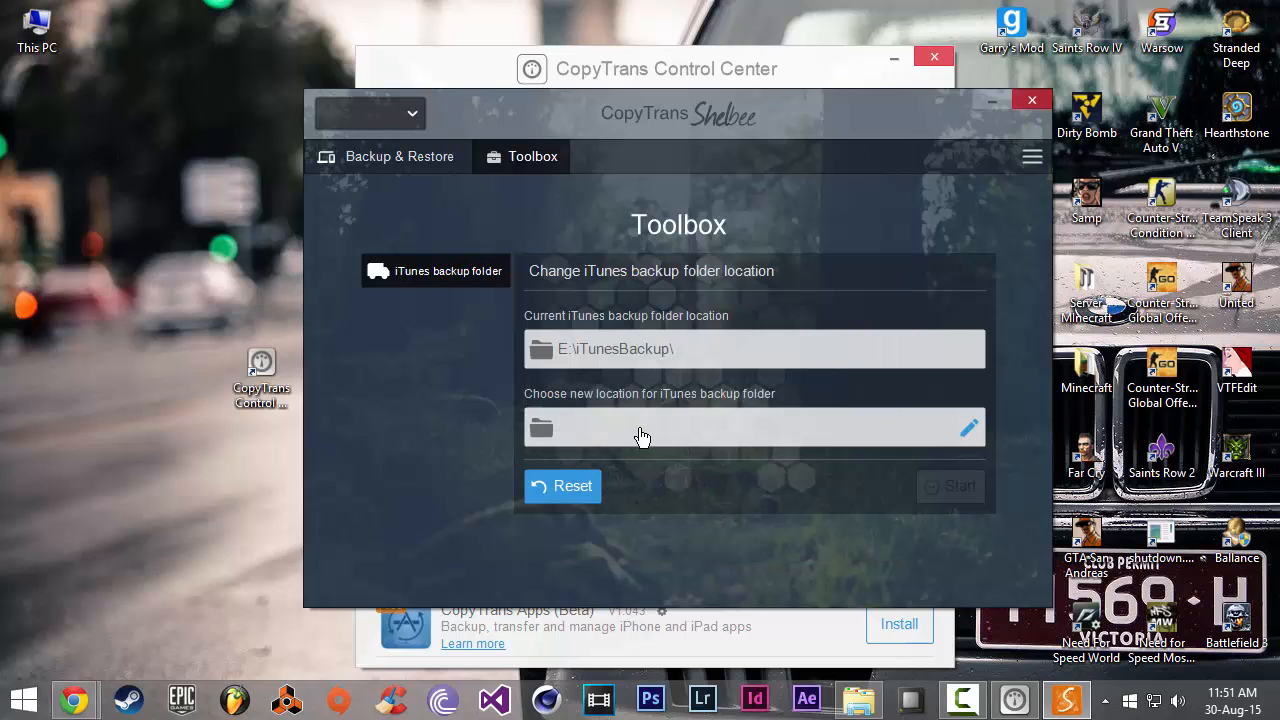
{"action": "mouse_move", "coordinate": [736, 472]}
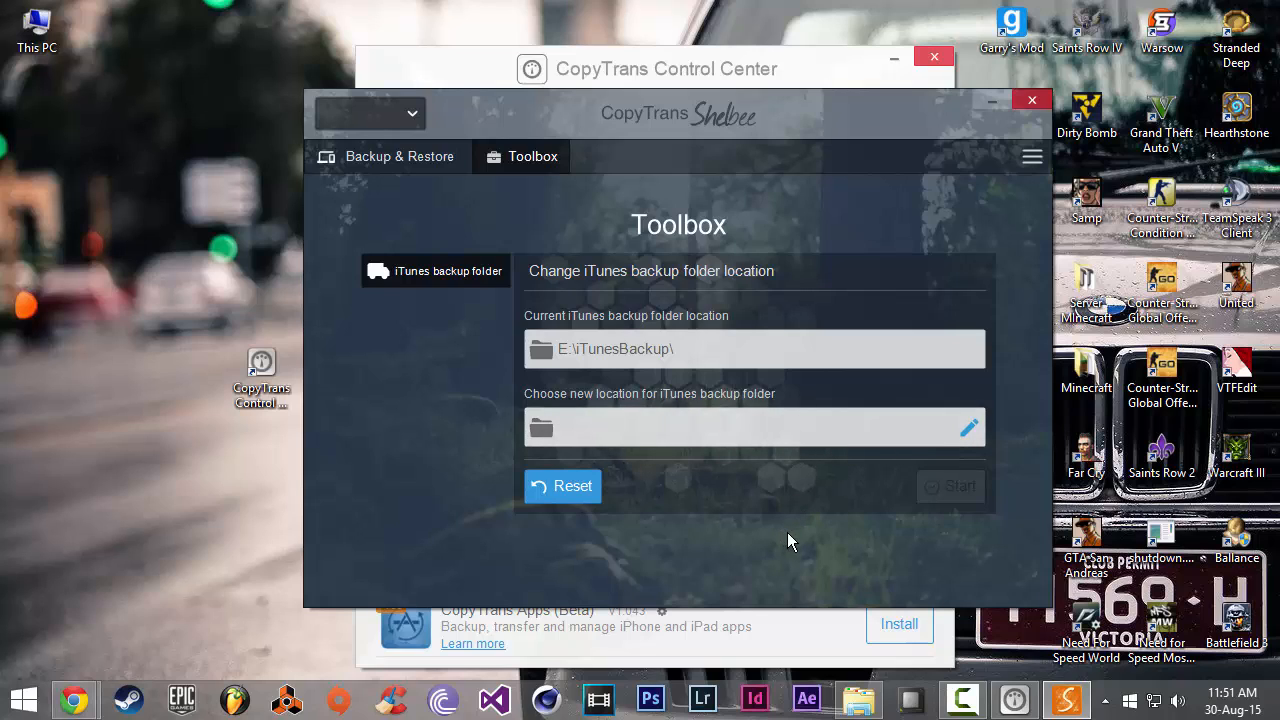
{"action": "mouse_move", "coordinate": [942, 496]}
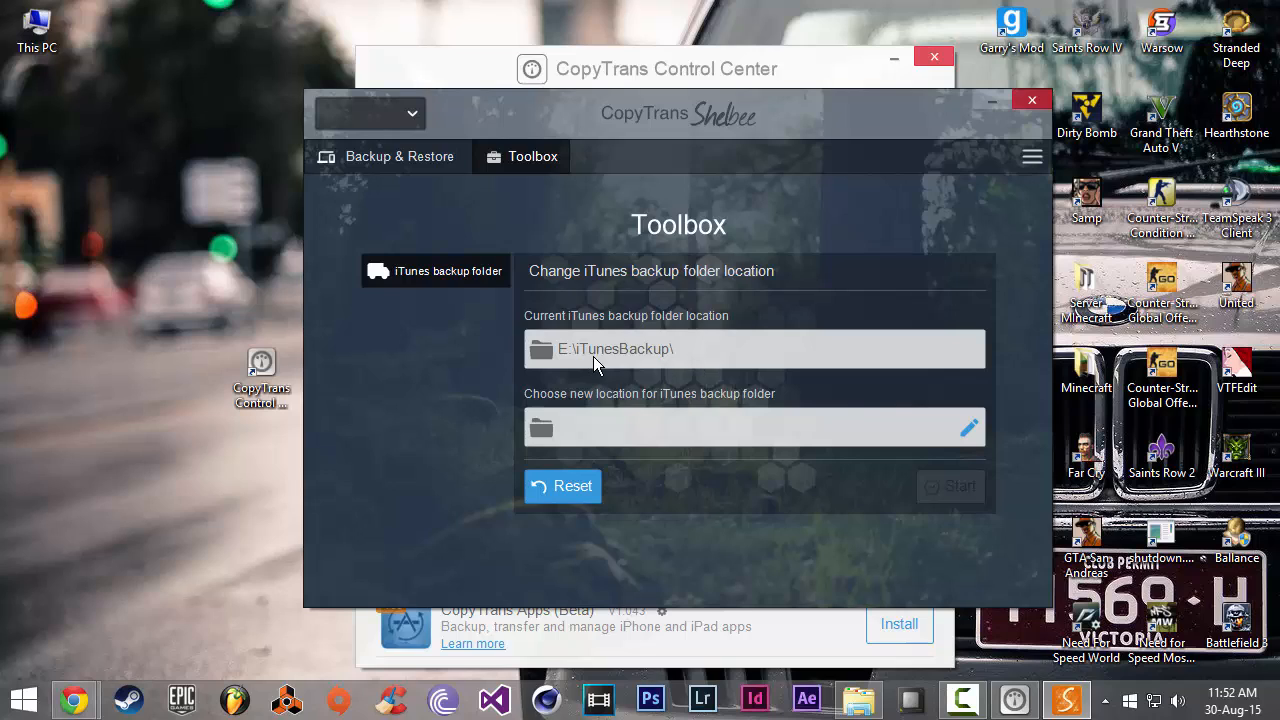
{"action": "mouse_move", "coordinate": [680, 380]}
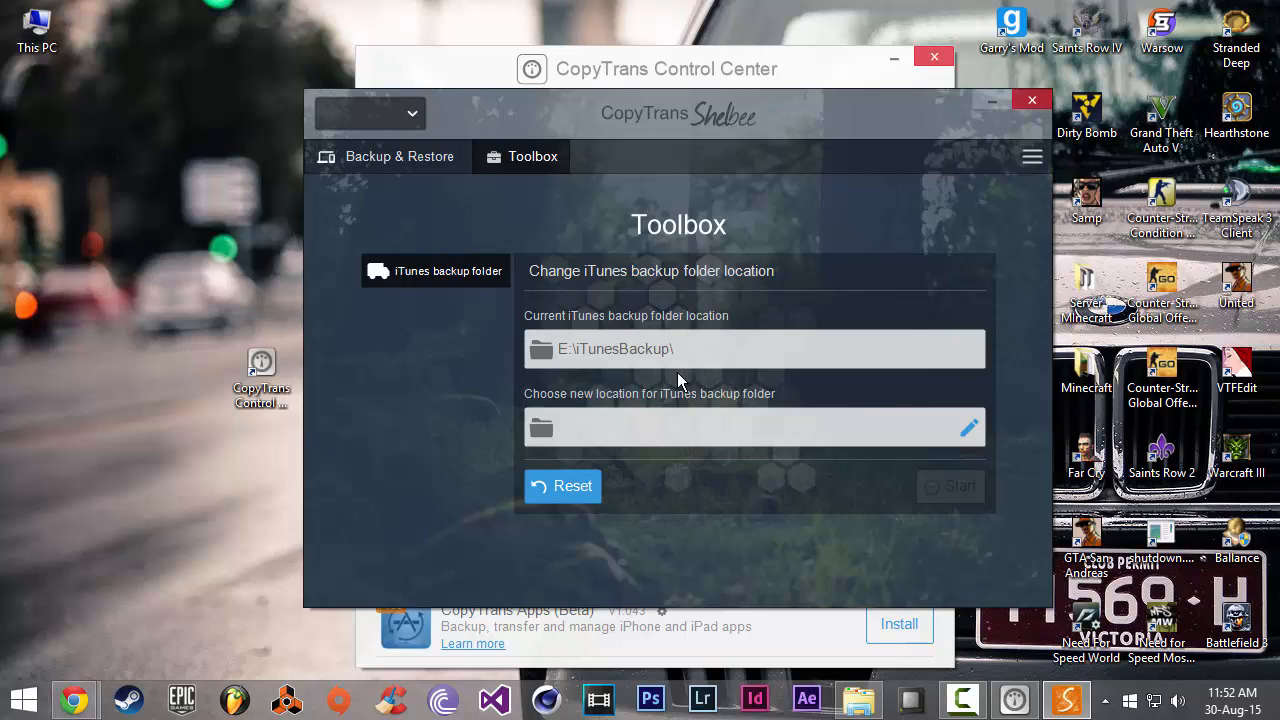
{"action": "mouse_move", "coordinate": [678, 370]}
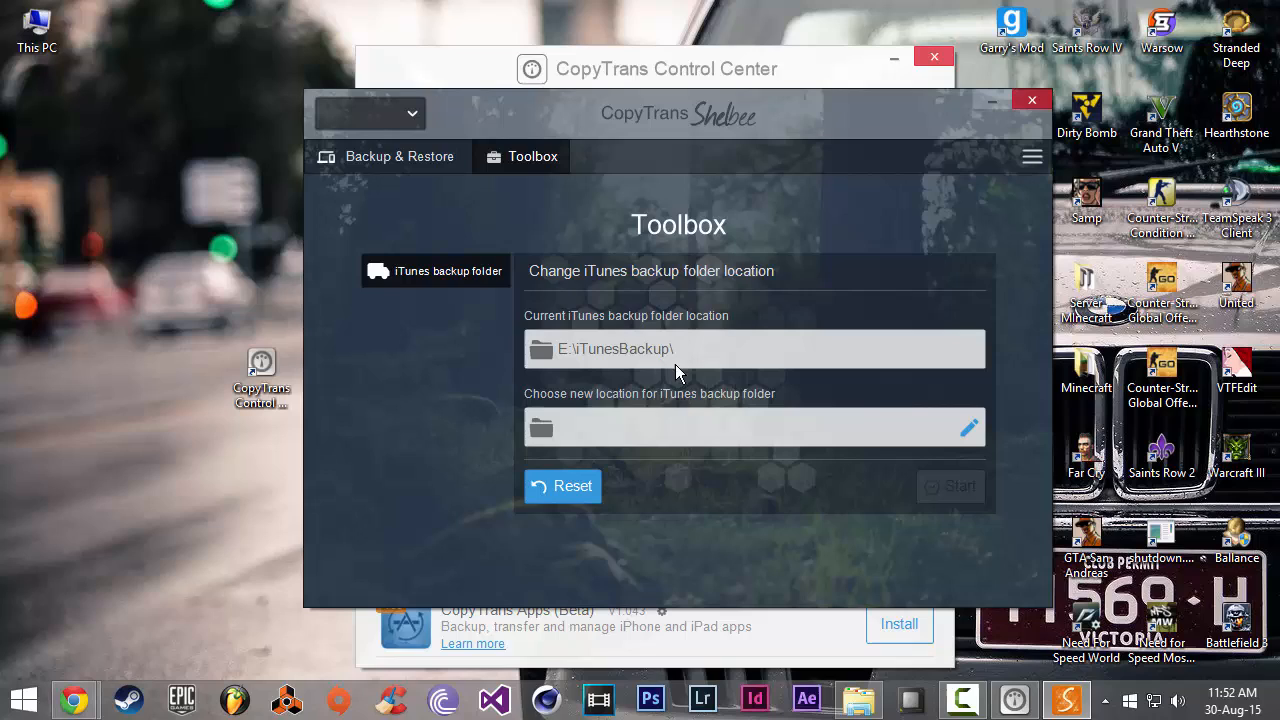
{"action": "mouse_move", "coordinate": [620, 384]}
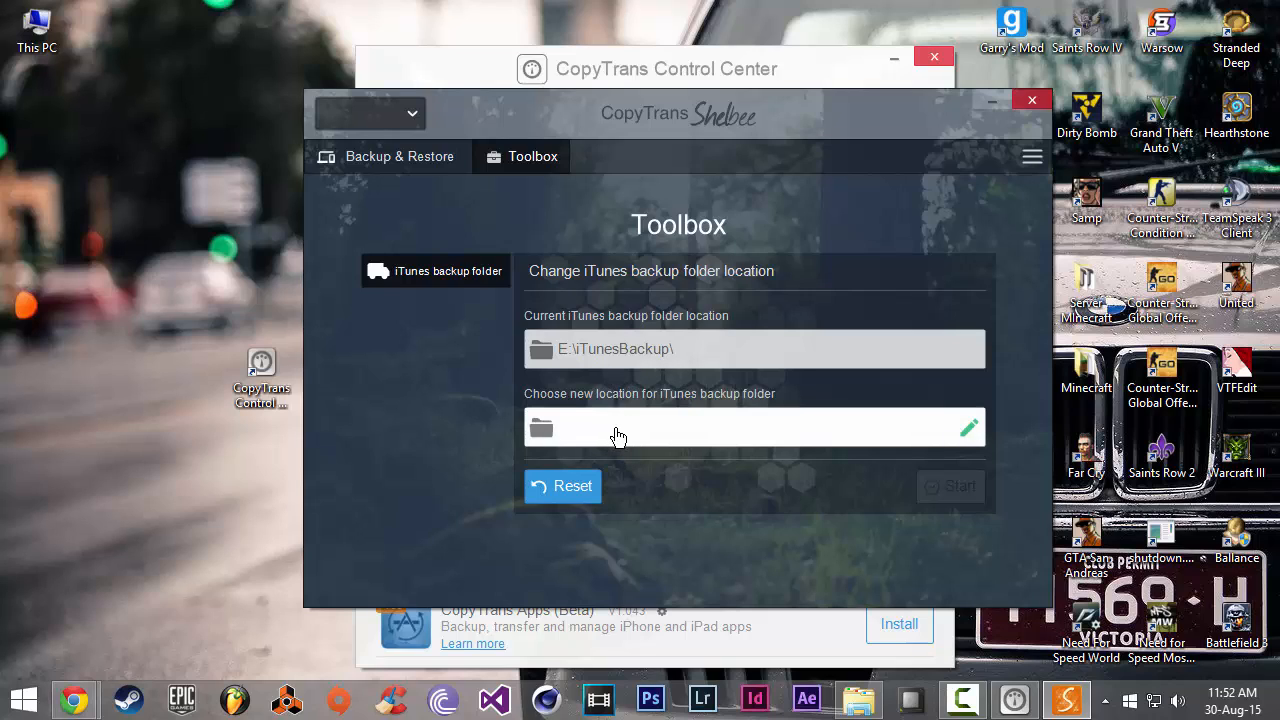
{"action": "mouse_move", "coordinate": [744, 472]}
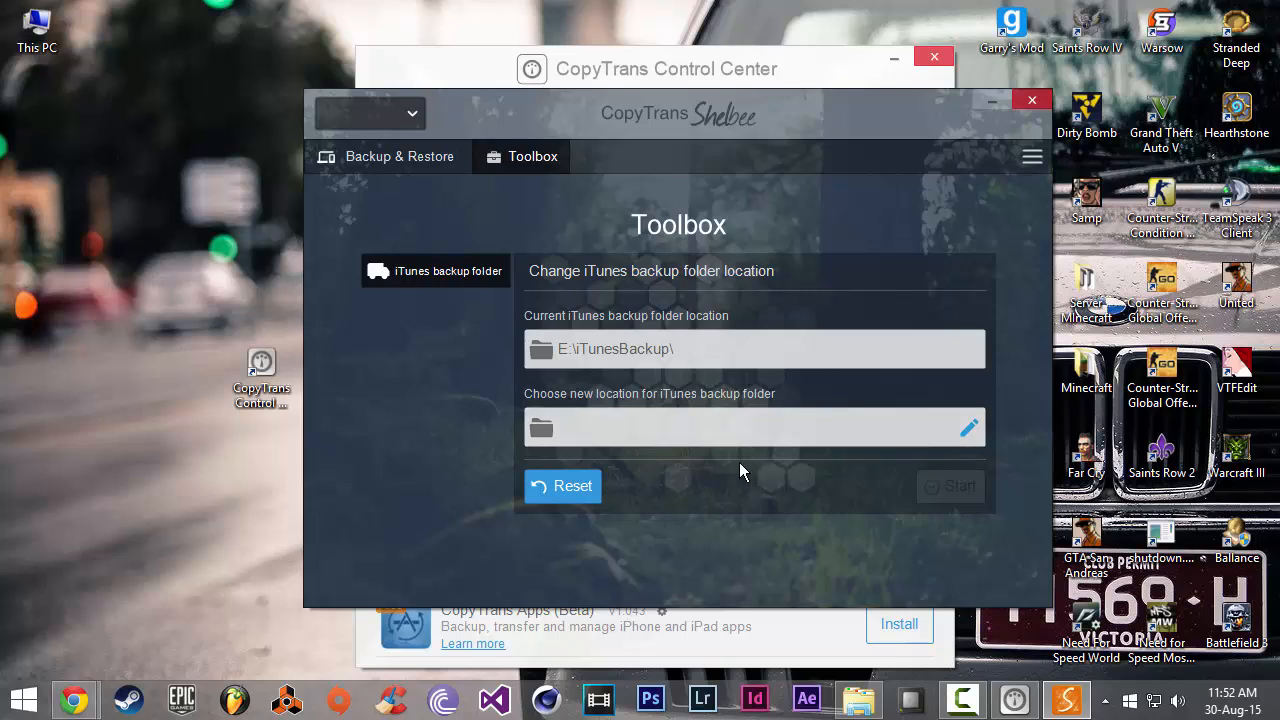
{"action": "mouse_move", "coordinate": [662, 358]}
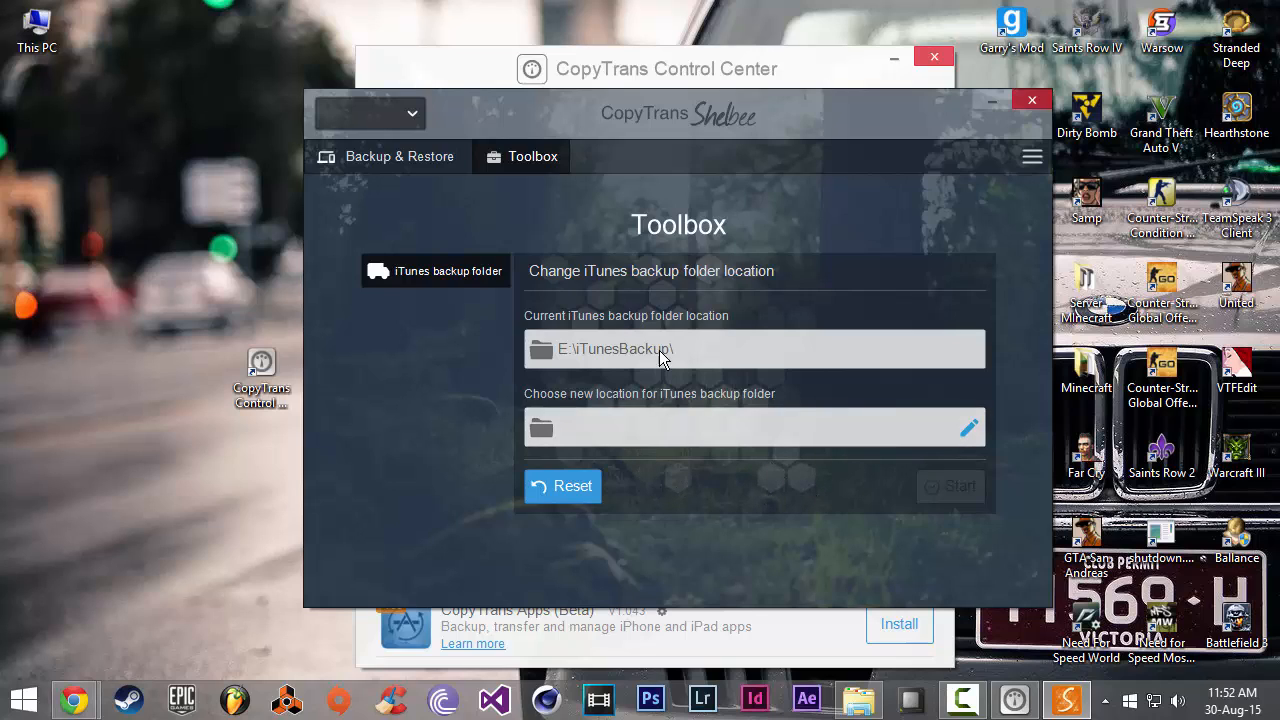
{"action": "mouse_move", "coordinate": [642, 440]}
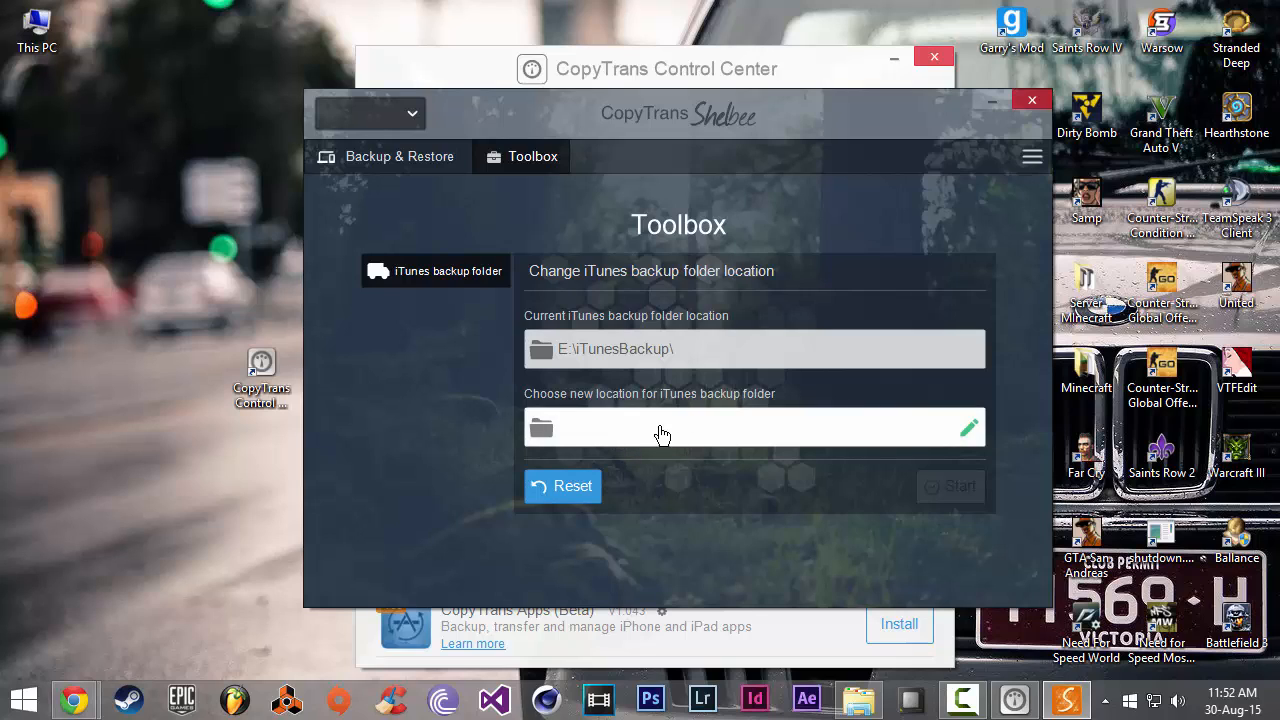
{"action": "mouse_move", "coordinate": [672, 438]}
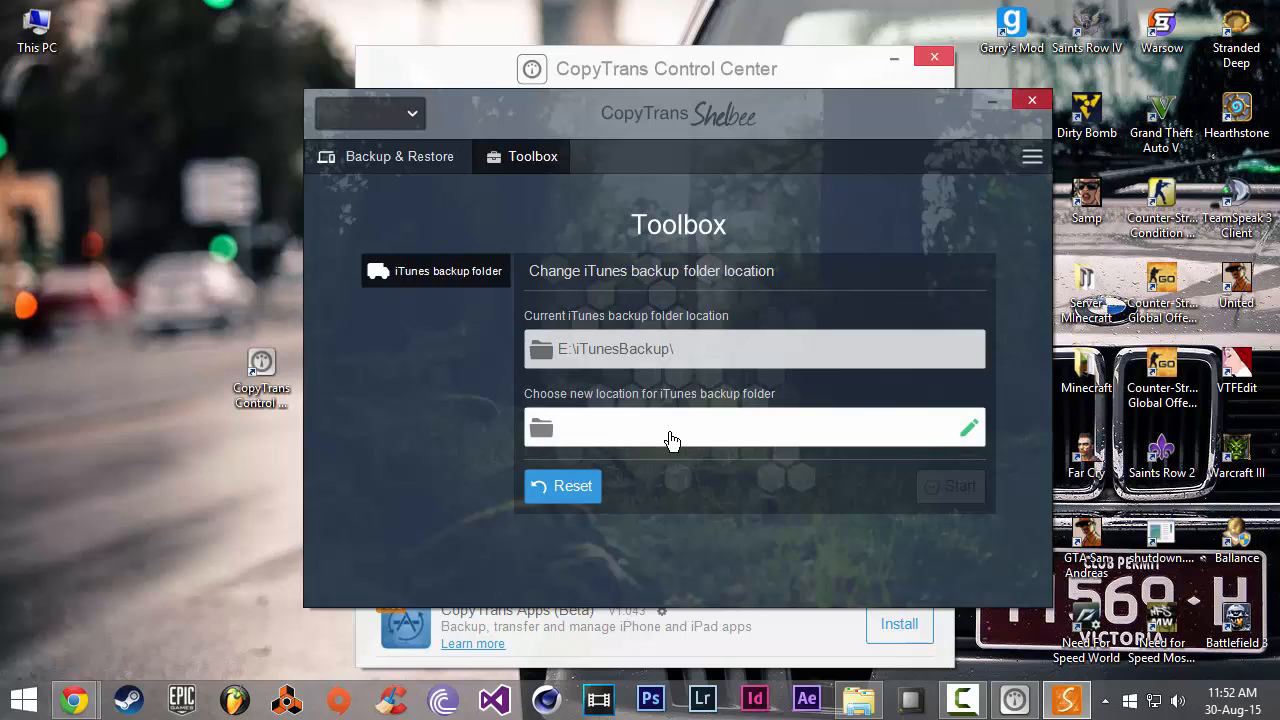
- Close CopyTrans Shelbee, leaving the backup folder at E:\iTunesBackup\
{"action": "left_click", "coordinate": [1032, 100]}
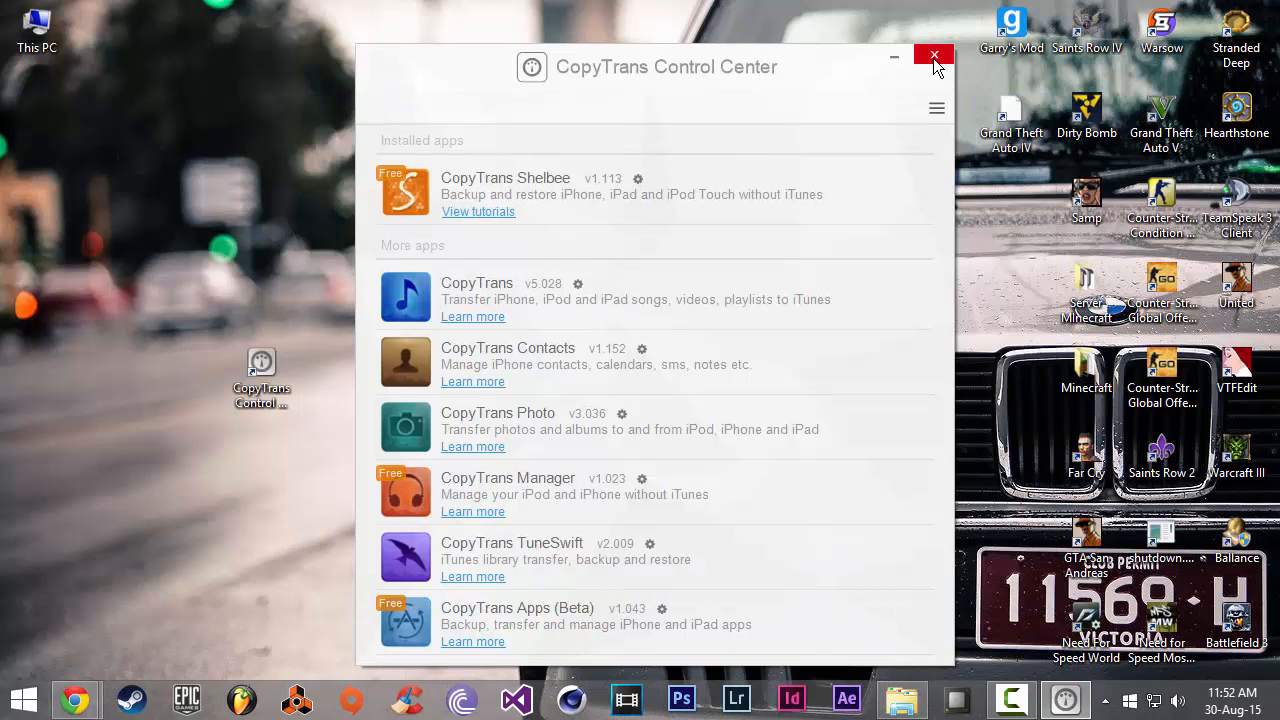
- Close CopyTrans Control Center so only the Windows desktop remains
{"action": "left_click", "coordinate": [934, 56]}
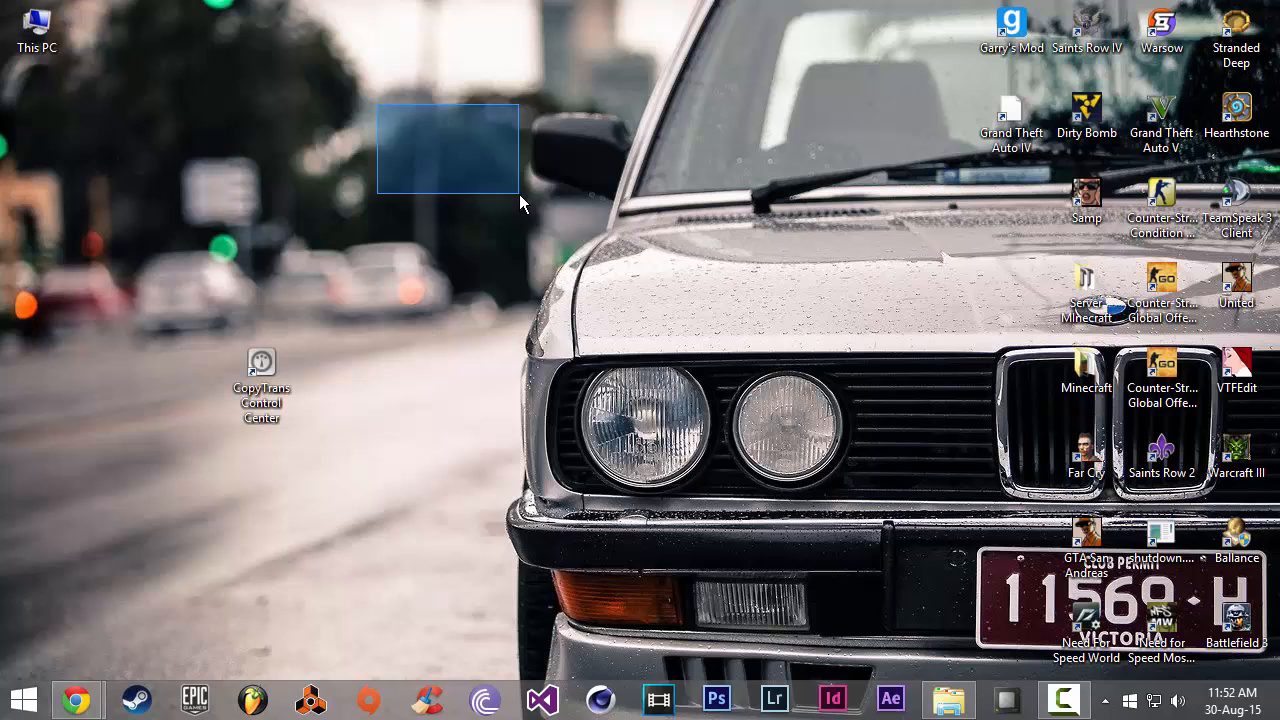
{"action": "left_click_drag", "start_coordinate": [520, 204], "coordinate": [540, 252]}
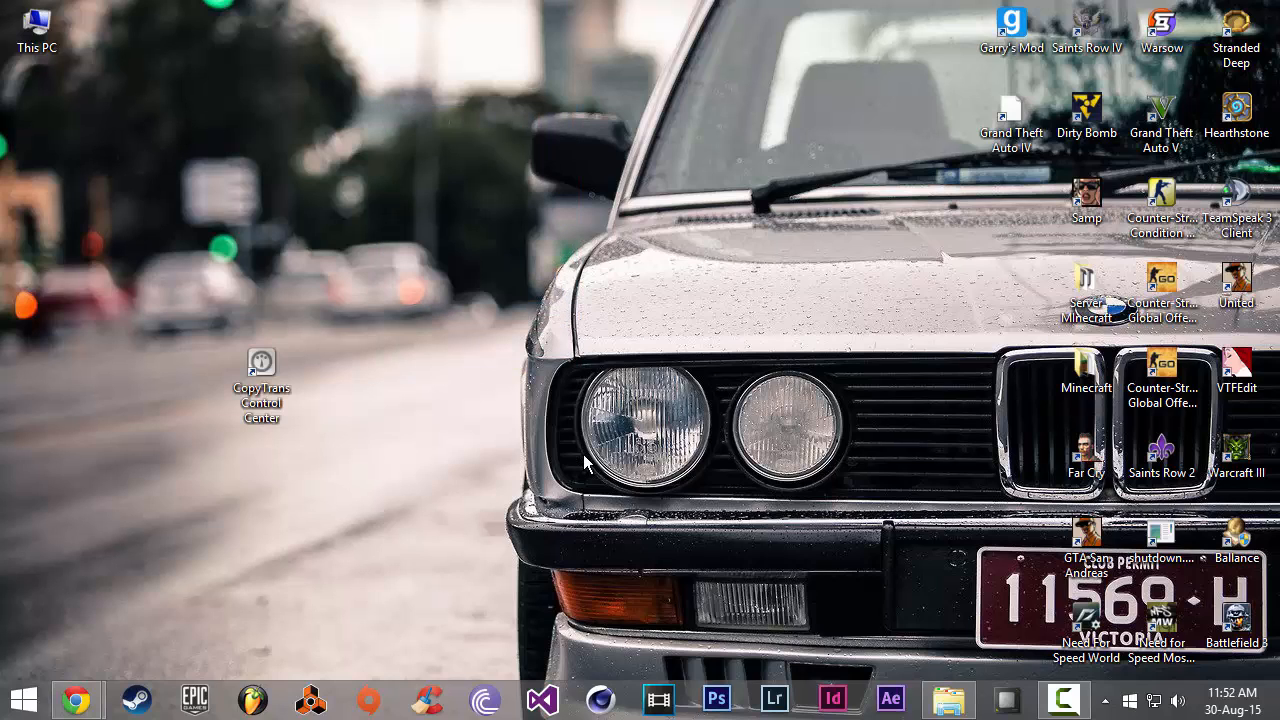
{"action": "mouse_move", "coordinate": [506, 514]}
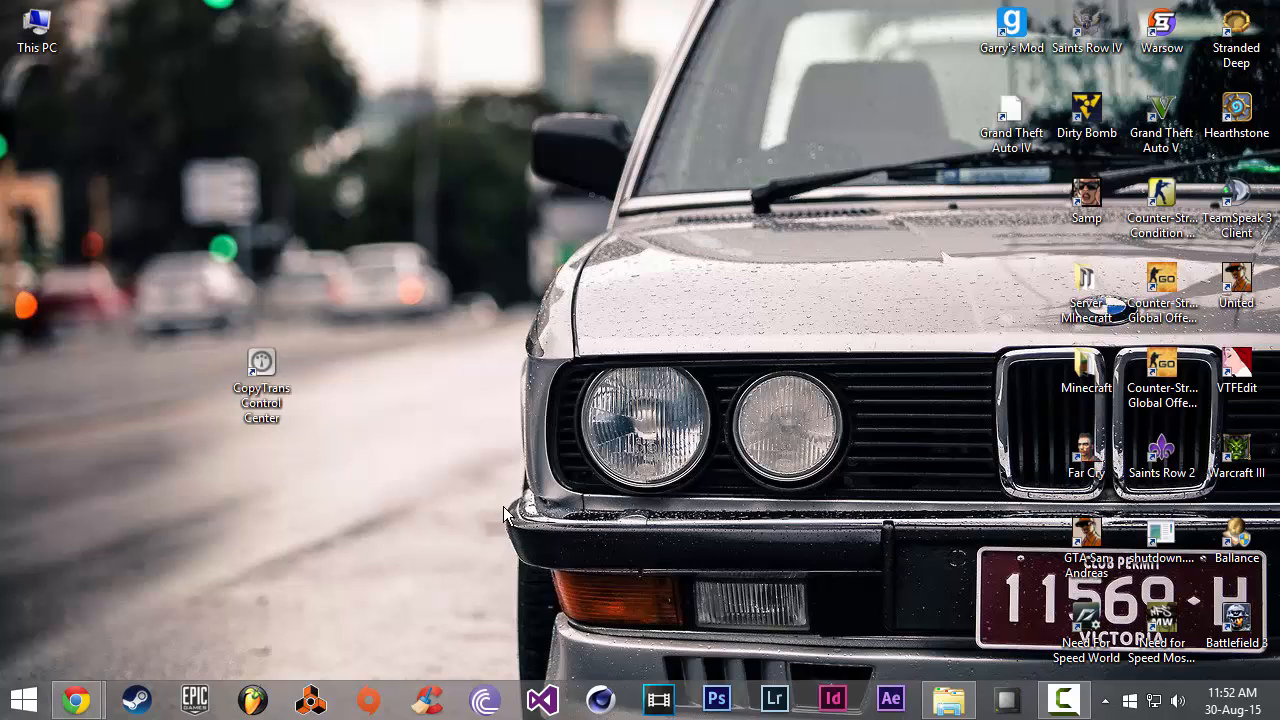